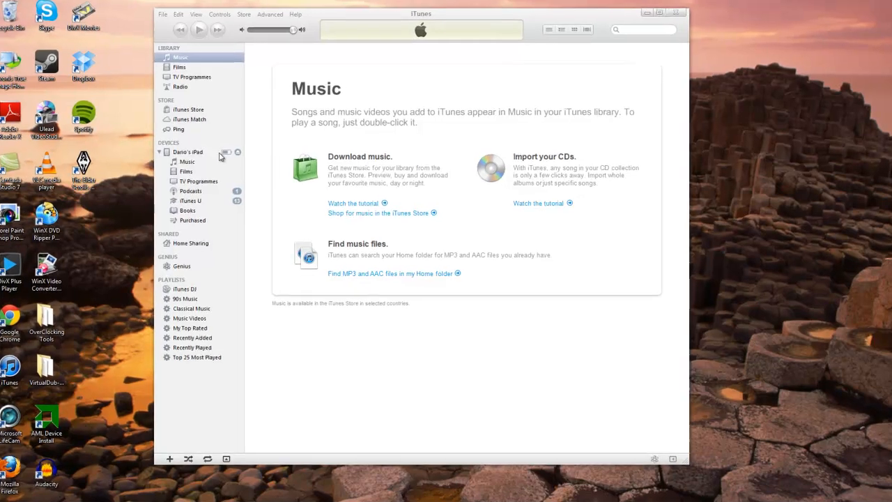
Step: Select the iPad under Devices and switch to its Apps page
click(186, 152)
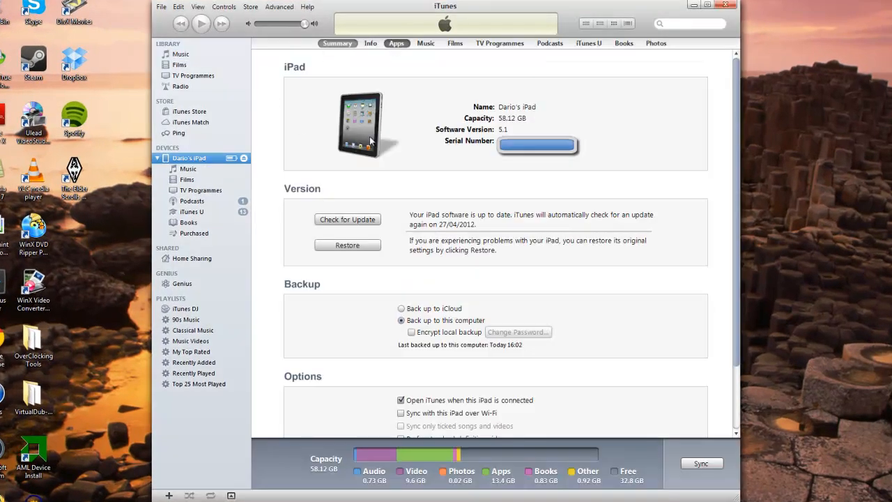
click(396, 43)
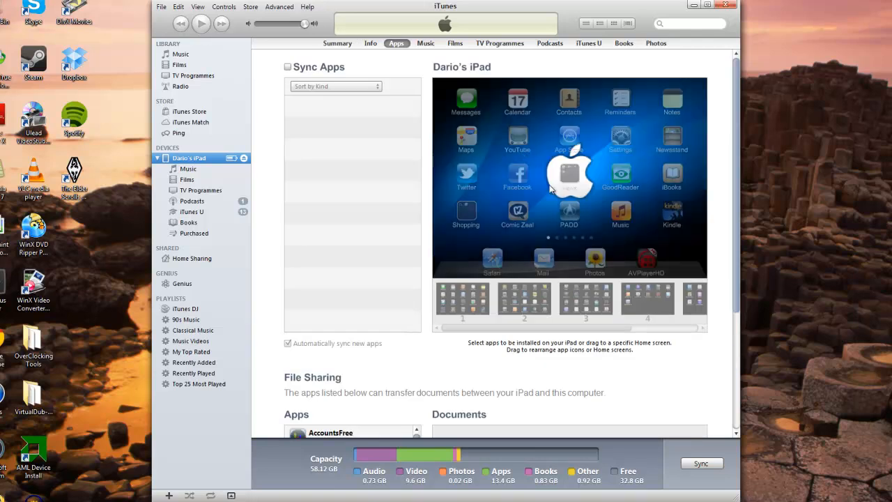
mouse_move(551, 212)
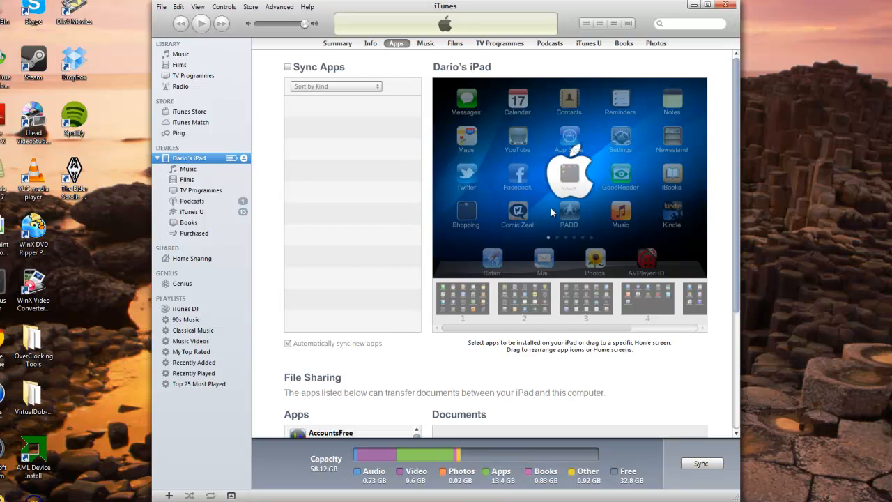
mouse_move(515, 172)
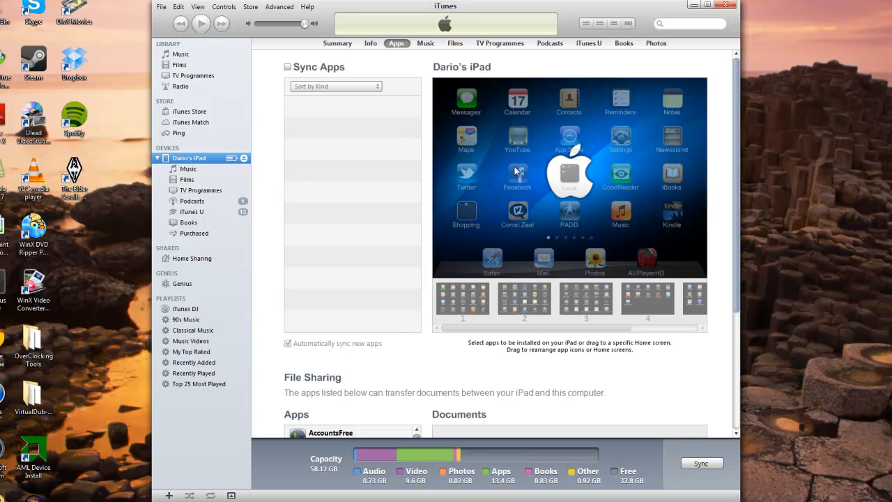
mouse_move(337, 43)
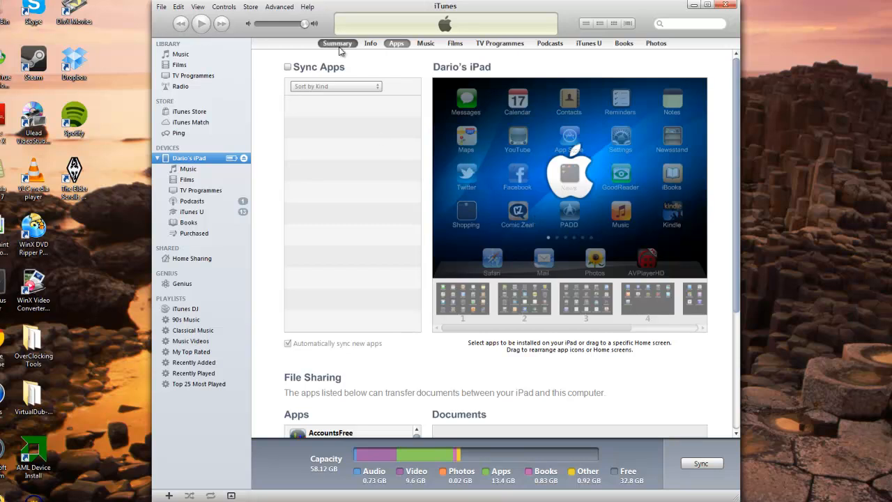
Step: Return via Summary to the Apps page and scroll down to the File Sharing section
click(337, 43)
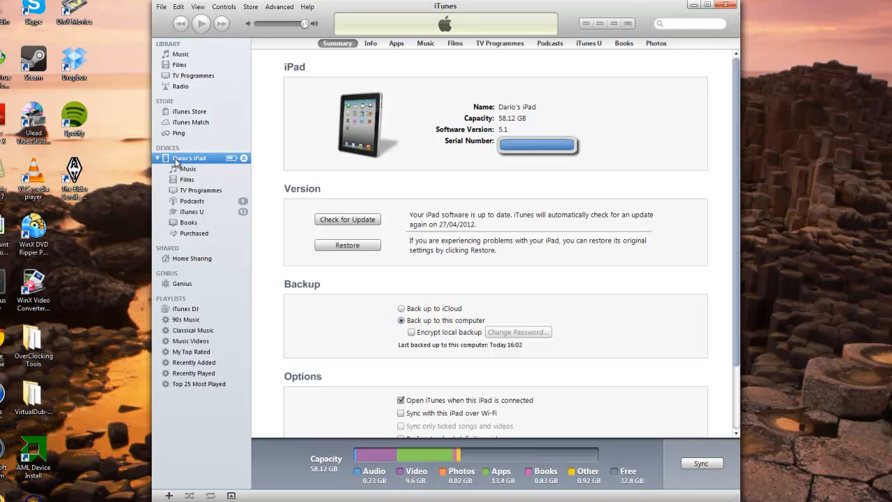
mouse_move(186, 162)
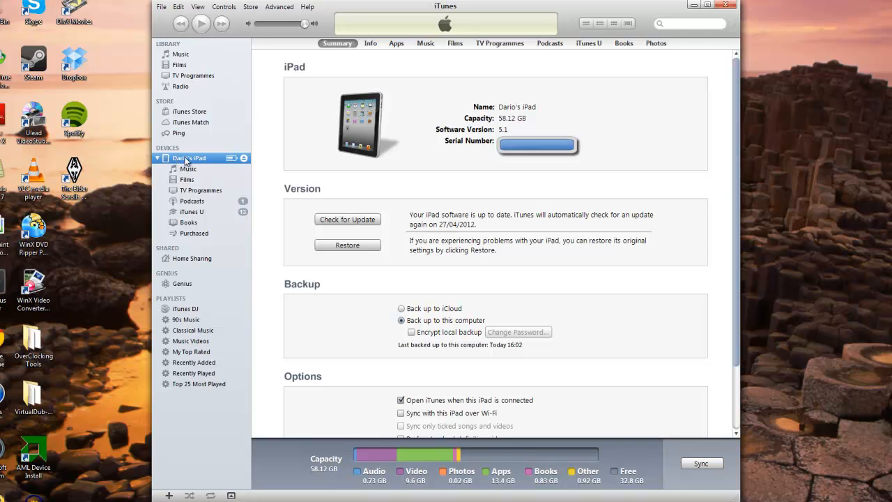
double_click(188, 157)
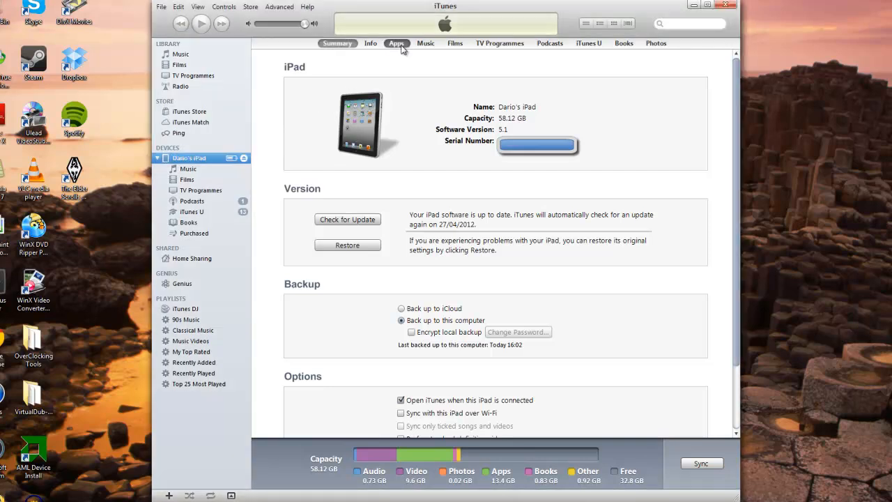
click(396, 43)
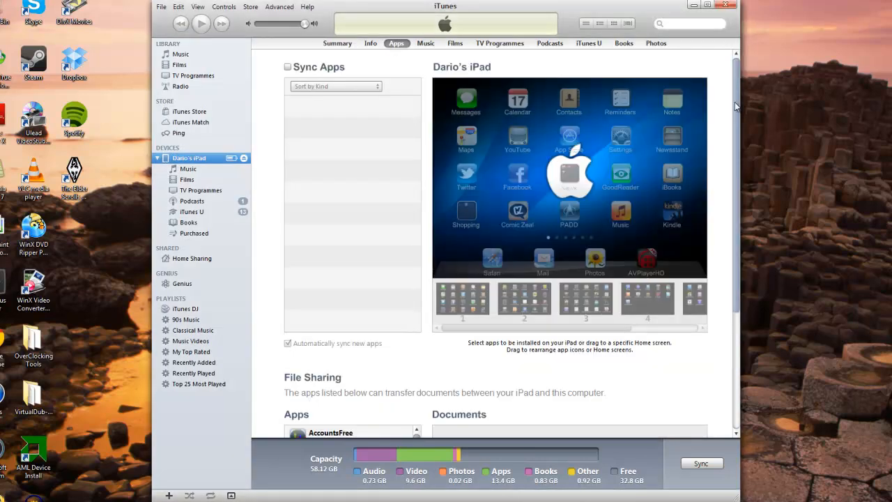
scroll(down, 3)
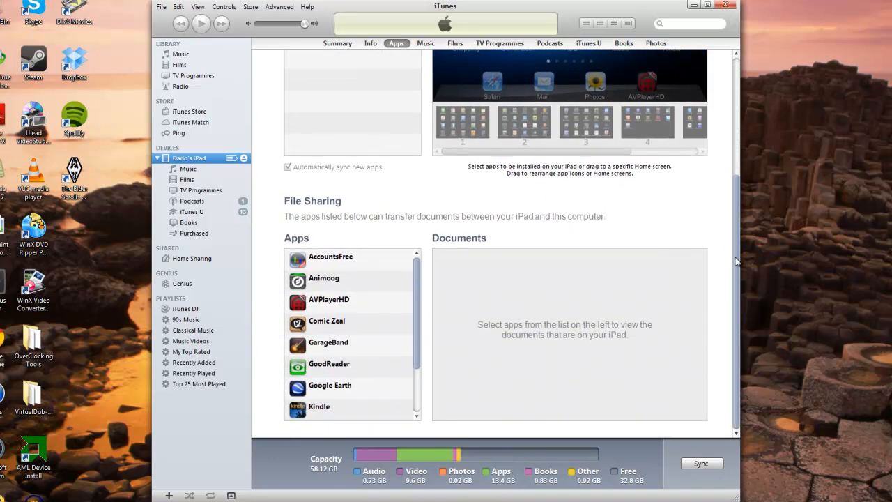
mouse_move(412, 318)
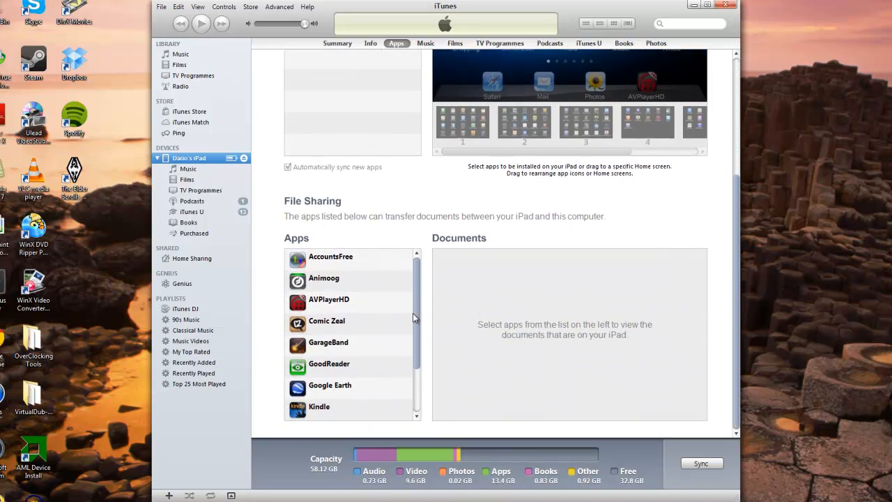
mouse_move(309, 310)
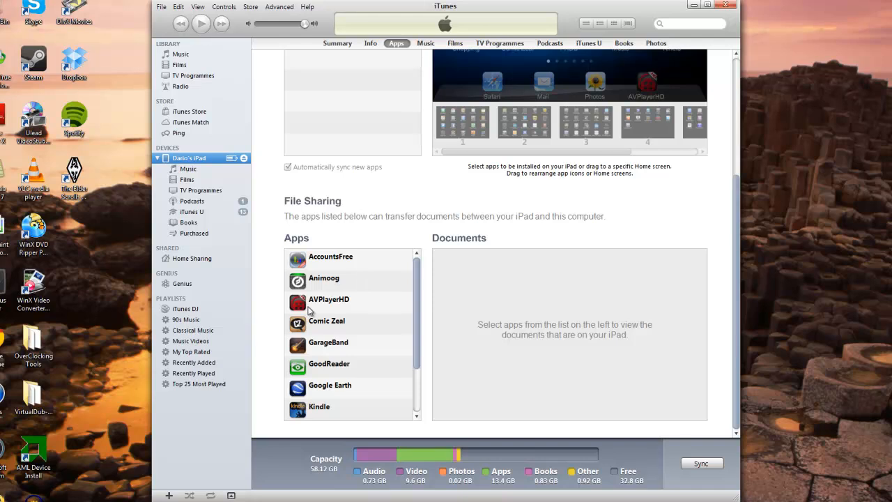
Step: Choose AVPlayerHD in the File Sharing Apps list to list its folders and videos
click(329, 298)
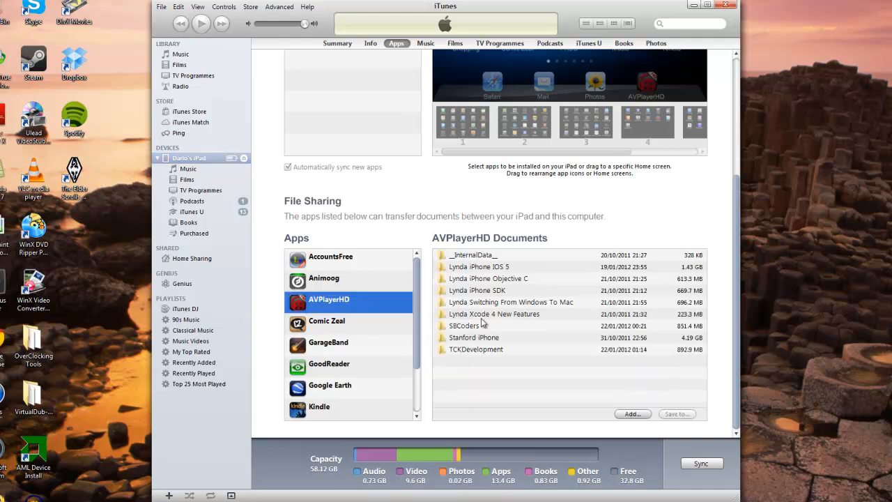
mouse_move(484, 323)
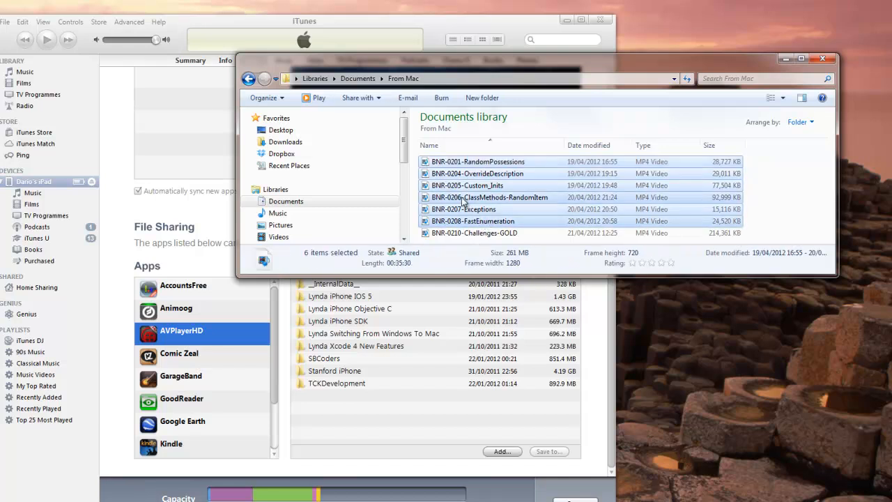
Step: Drag the six BNR MP4 files from the From Mac folder into AVPlayerHD's Documents pane
click(501, 452)
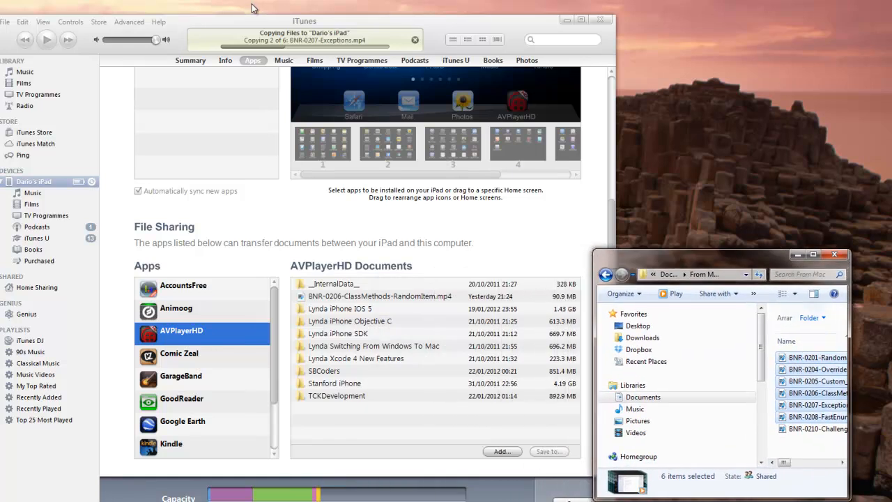
mouse_move(319, 57)
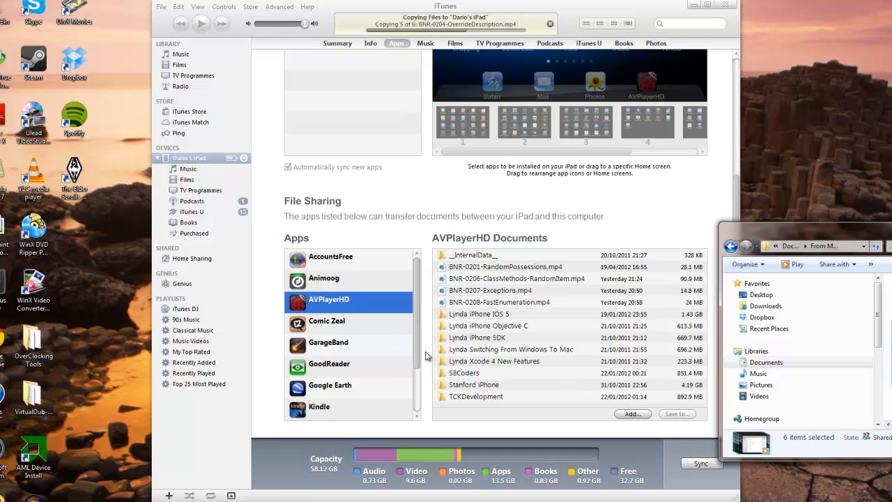
Step: Browse Kindle's ebooks, then GoodReader's documents, nudging the Explorer window left
click(318, 371)
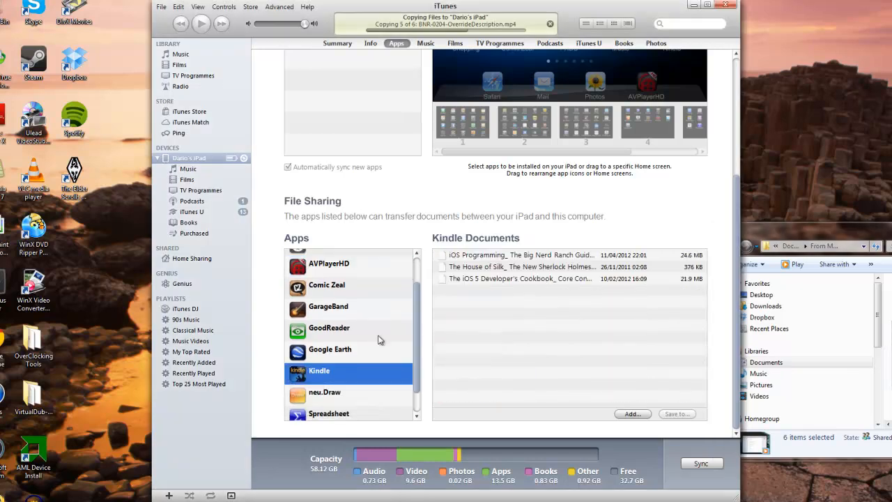
mouse_move(418, 293)
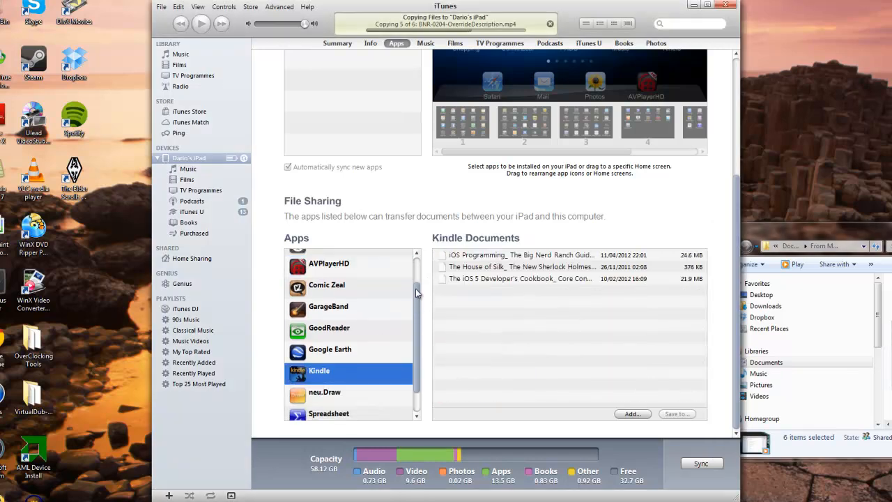
click(329, 328)
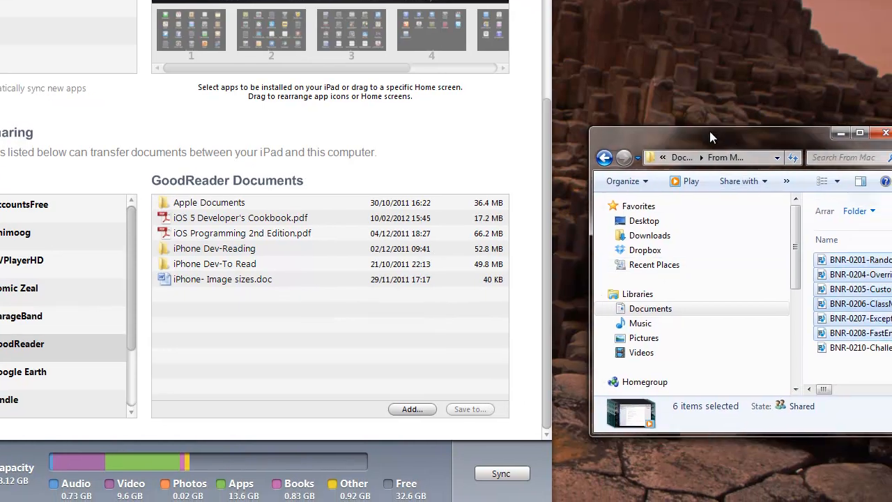
drag(711, 132, 661, 126)
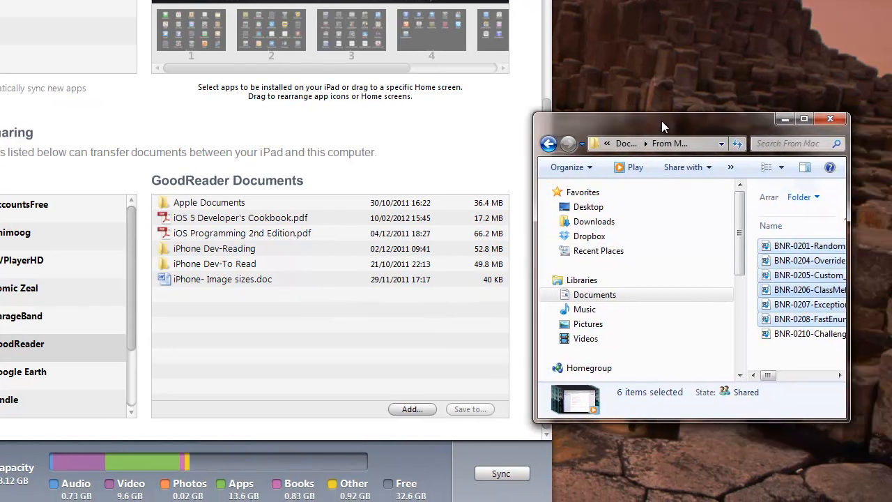